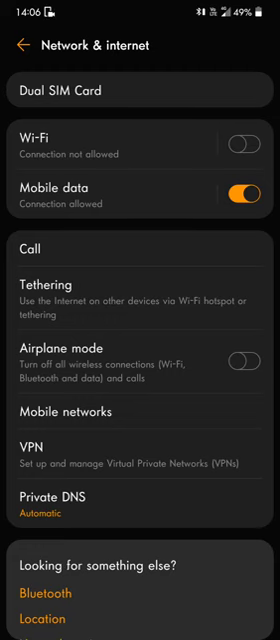
Step: Dial the hidden menu code #*462633*#100 to reveal Device Test, ORT Test, SVC Menu and Field Test
{"action": "scroll", "scroll_direction": "down", "scroll_amount": 3}
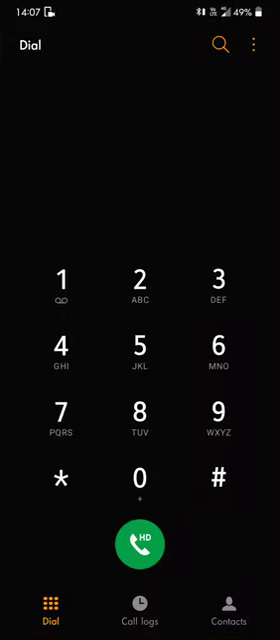
{"action": "type", "text": "#*462633*#100"}
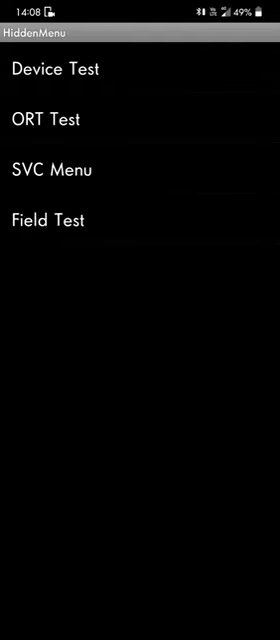
Step: Enter Field Test and reach the SIM 1 Mode list, currently LTE/GSM/WCDMA
{"action": "left_click", "coordinate": [44, 220]}
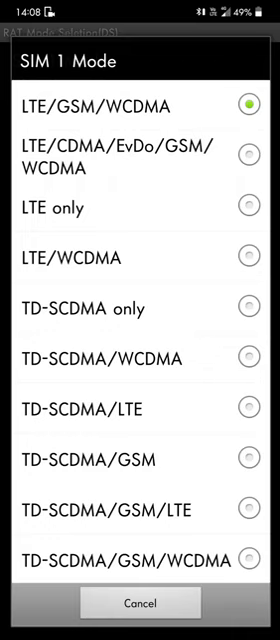
Step: Select GSM/WCDMA/LTE/NR5G as the SIM 1 mode to enable 5G
{"action": "scroll", "scroll_direction": "down", "scroll_amount": 3}
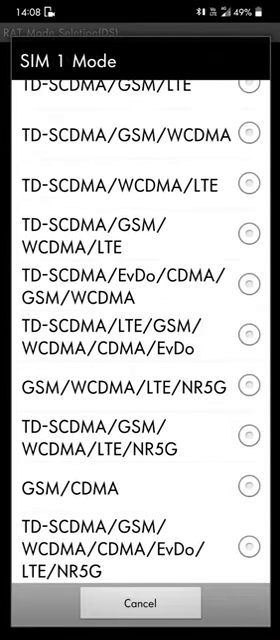
{"action": "left_click", "coordinate": [140, 398]}
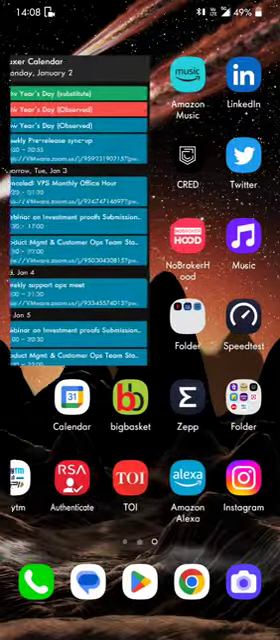
Step: Launch Speedtest, dismiss the old result and start a new test on Airtel
{"action": "left_click", "coordinate": [244, 320]}
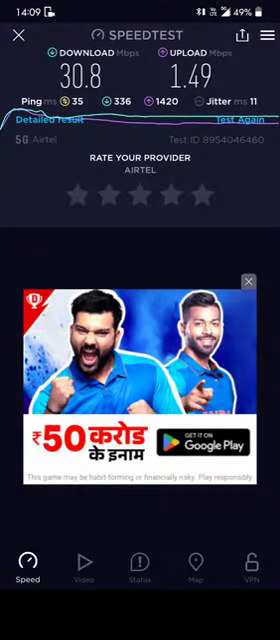
{"action": "left_click", "coordinate": [16, 36]}
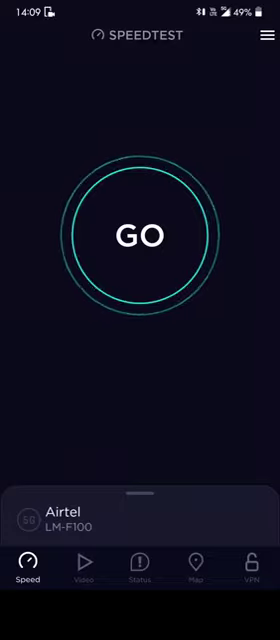
{"action": "left_click", "coordinate": [140, 236]}
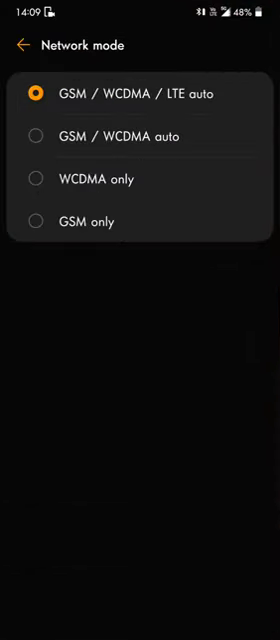
Step: View the Network mode dialog and dismiss it, leaving preferred network mode 26
{"action": "left_click", "coordinate": [22, 44]}
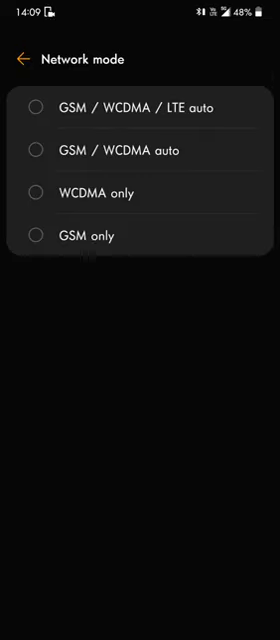
{"action": "left_click", "coordinate": [20, 58]}
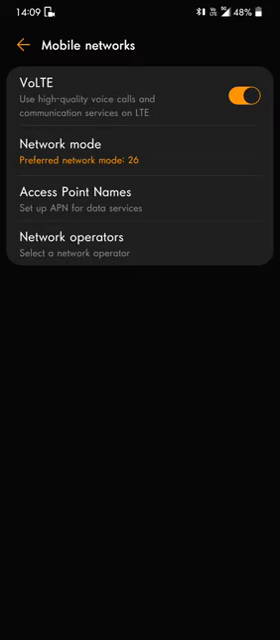